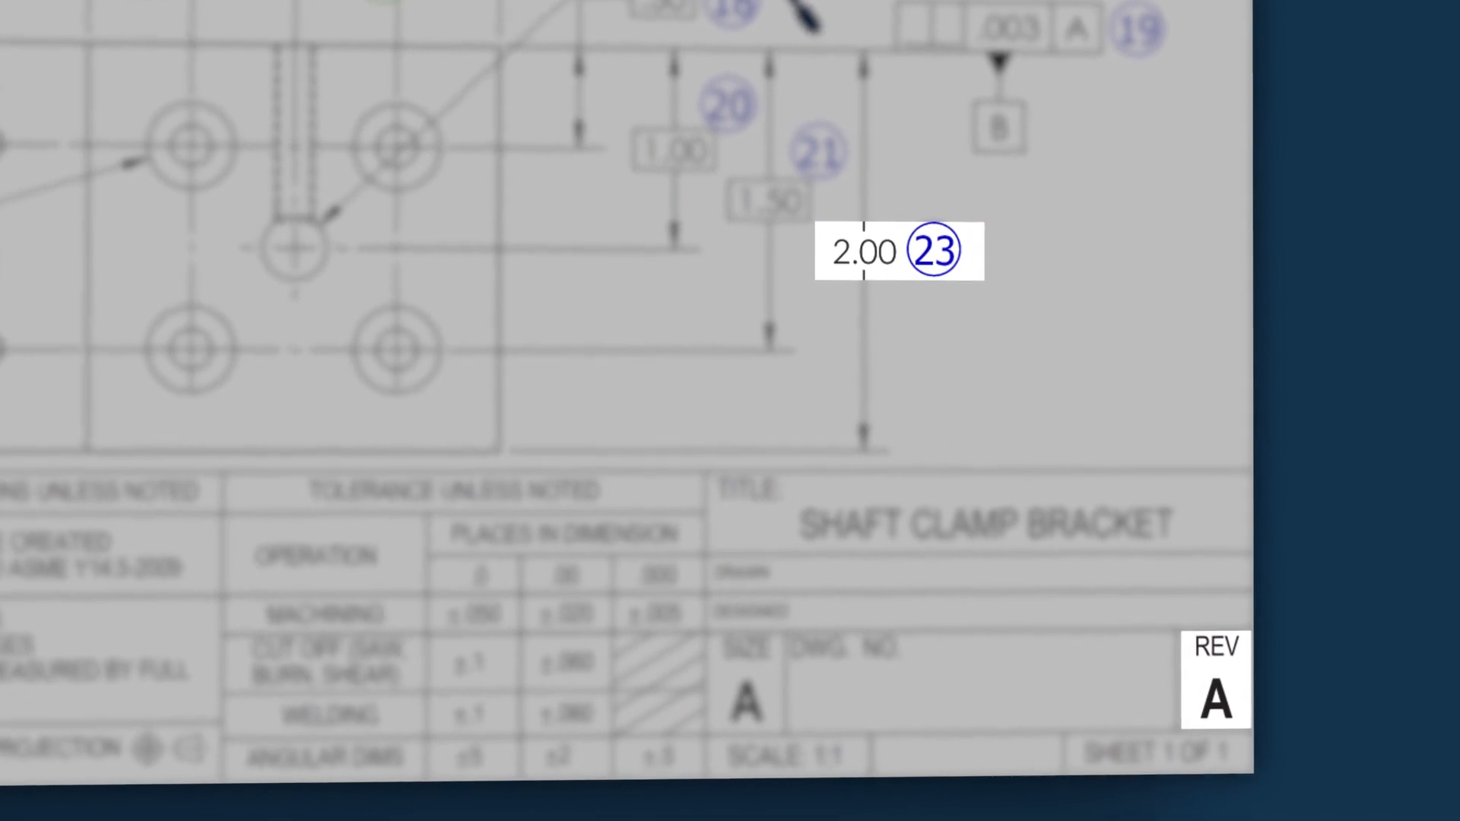
scroll("down", 3)
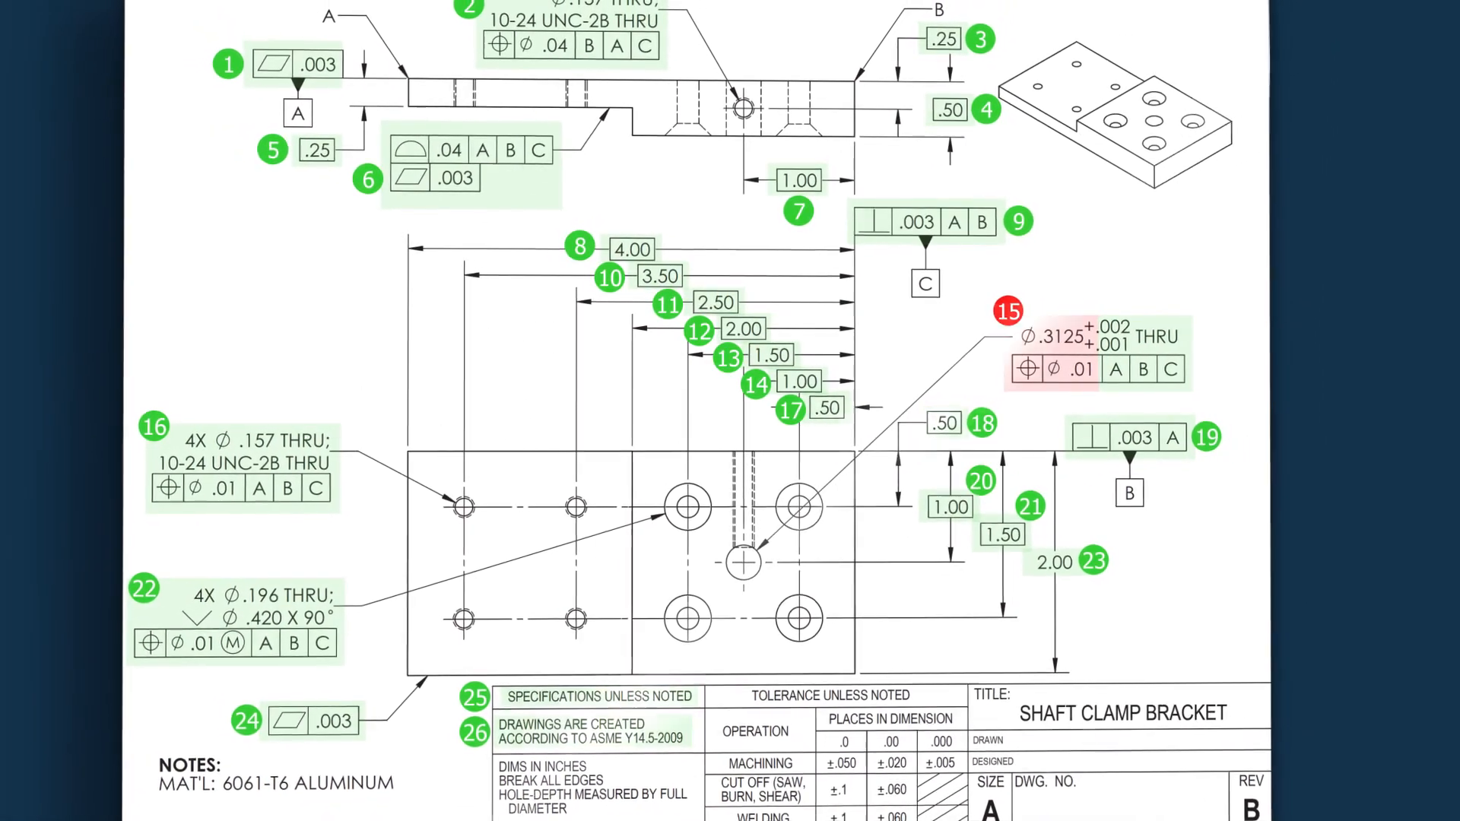
scroll("down", 3)
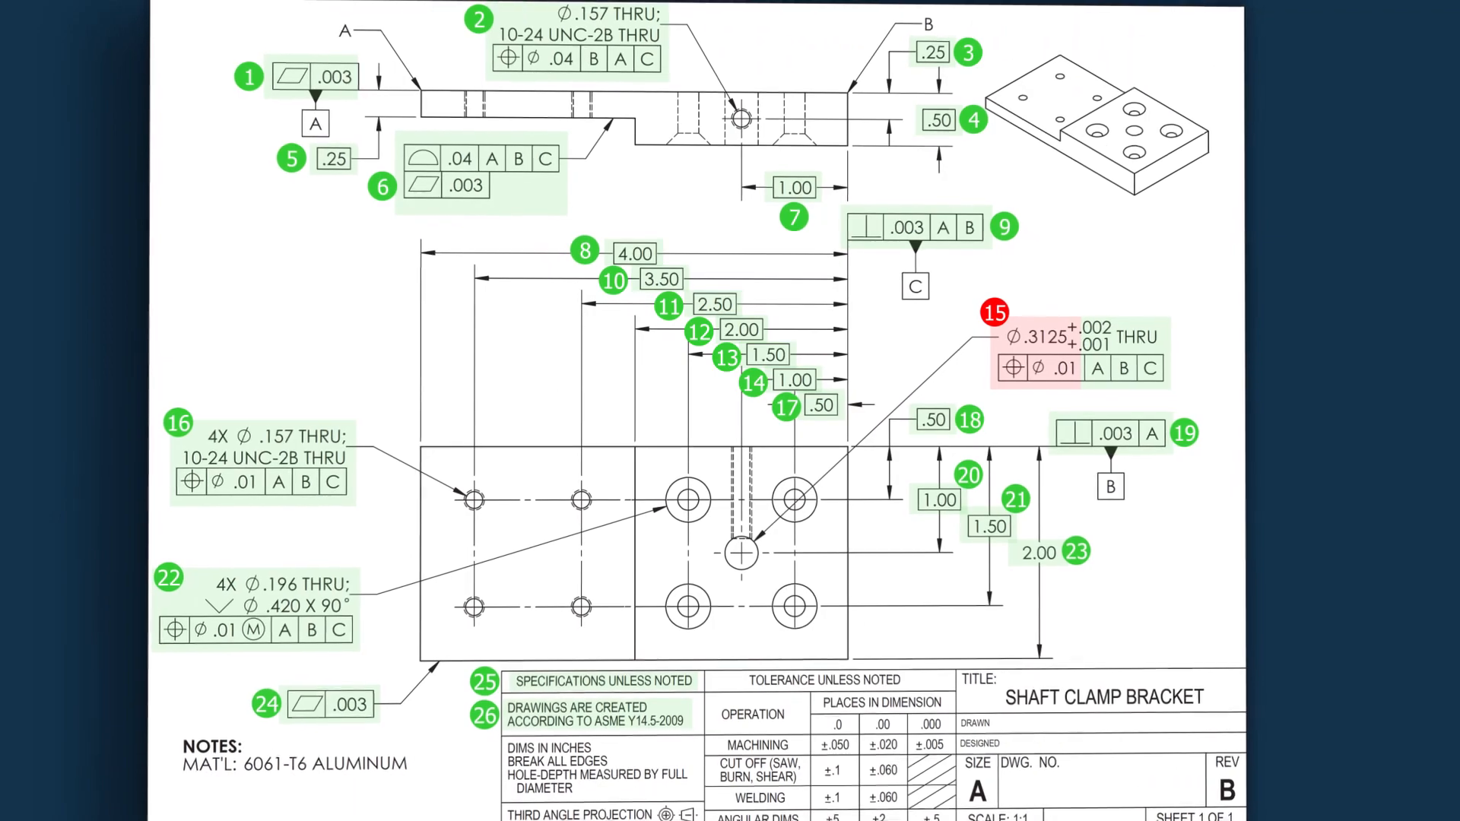